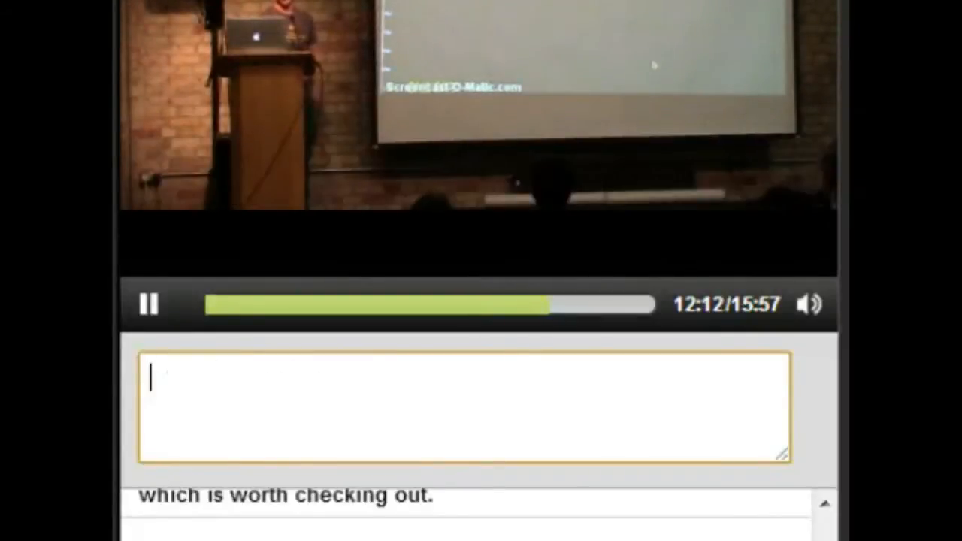
text(So that's)
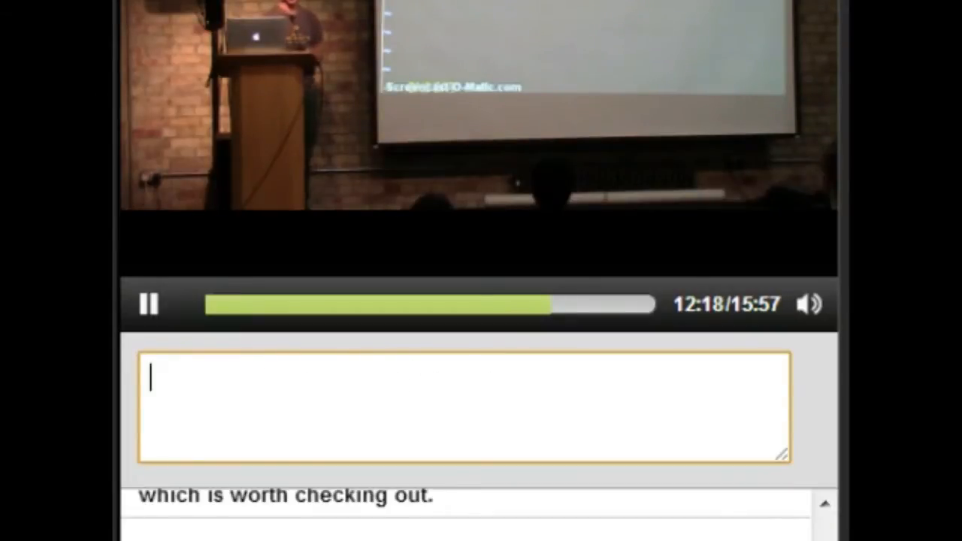
text(It's)
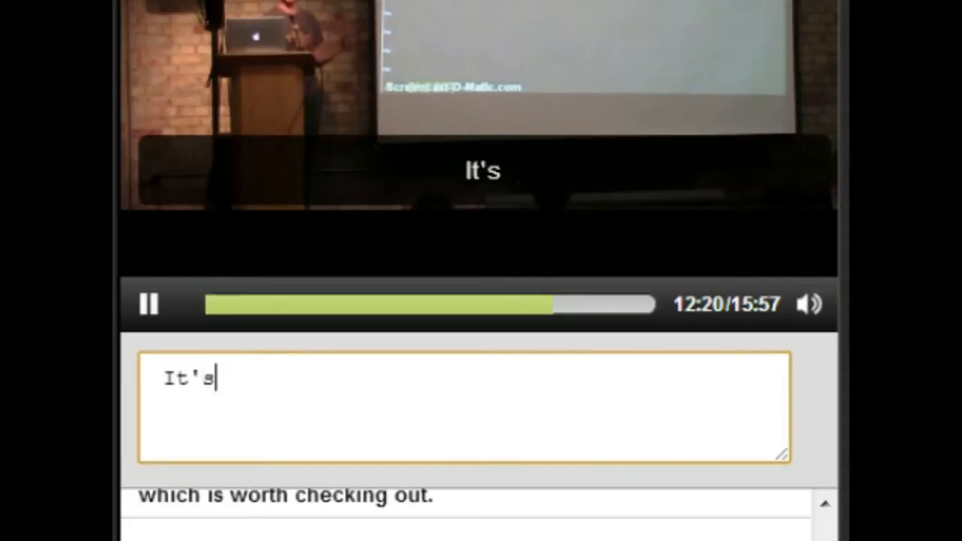
text(pretty much one stroke per idea.)
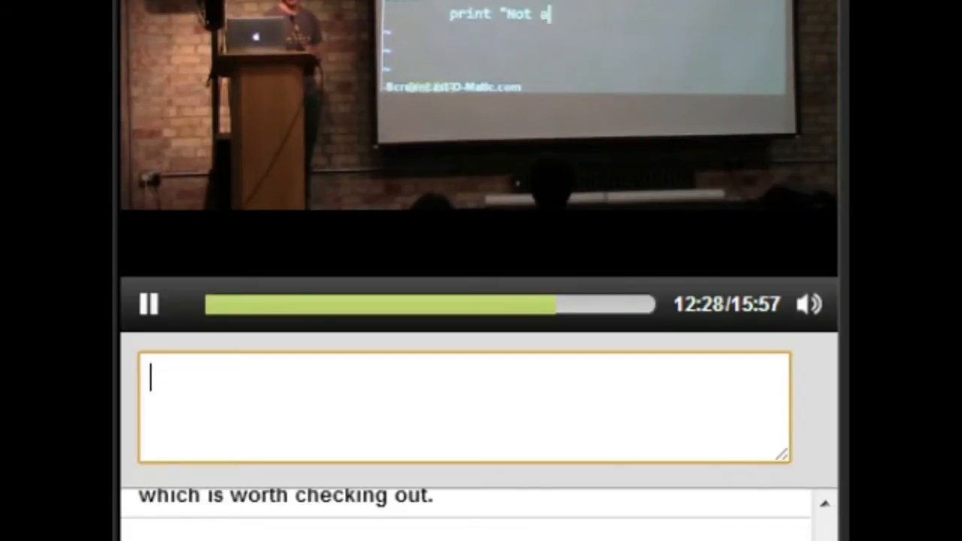
text(>> Th)
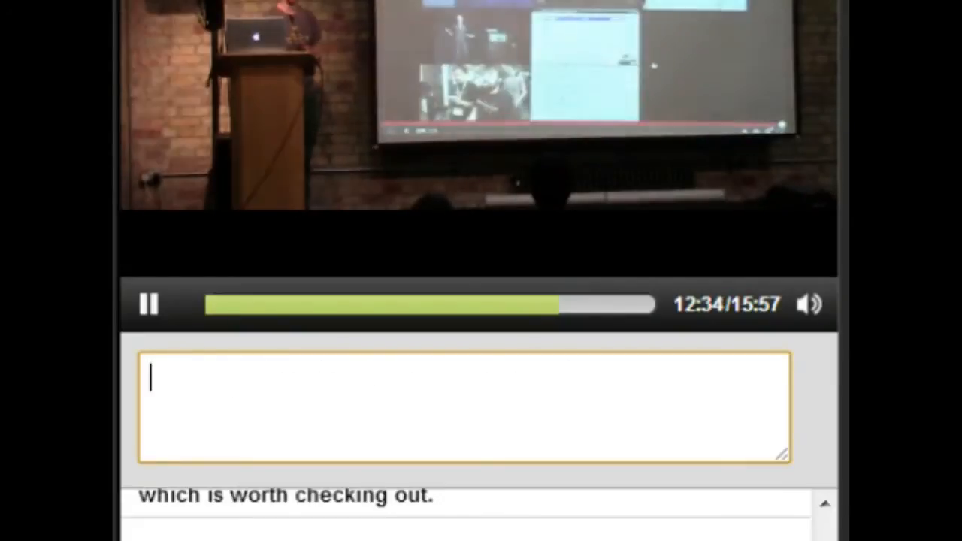
text(DREW: So it's a)
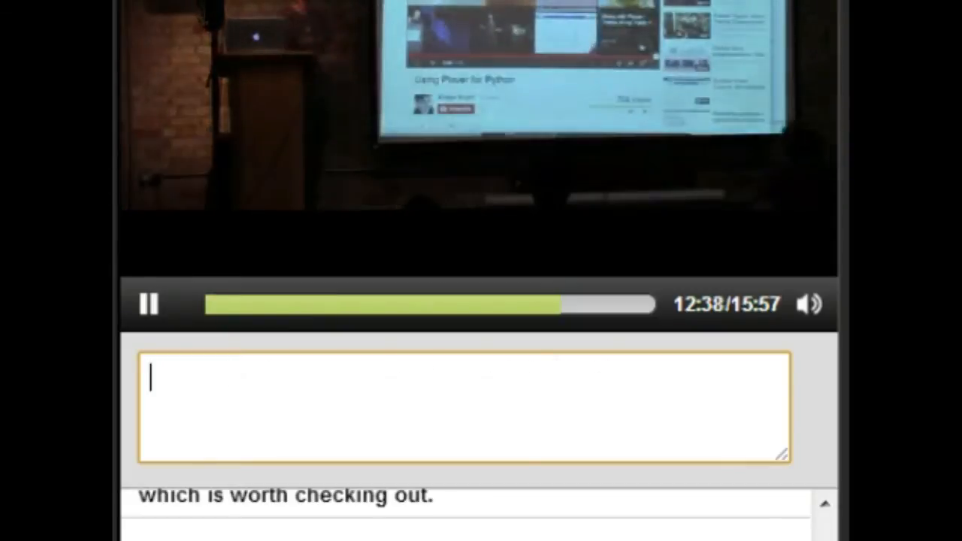
text(>> How about)
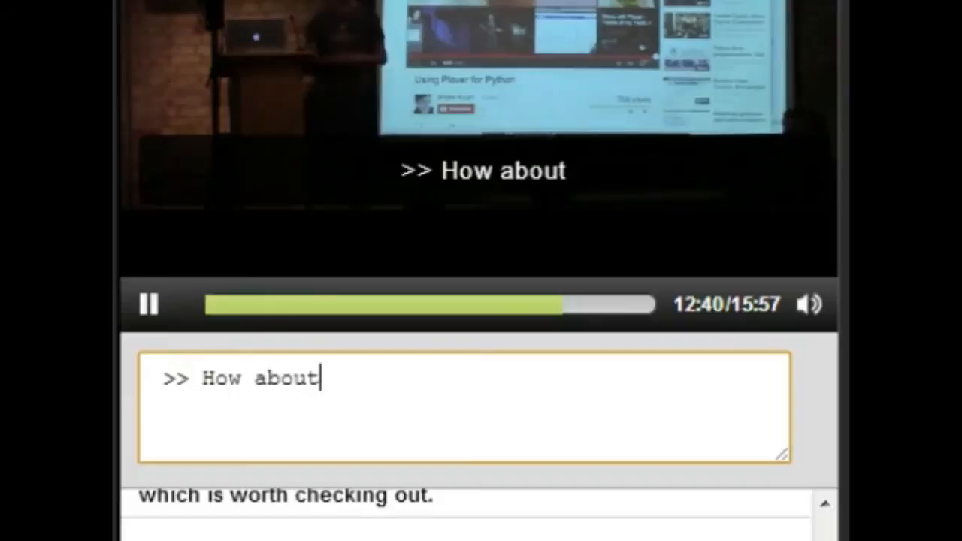
text(snake case or camel case?)
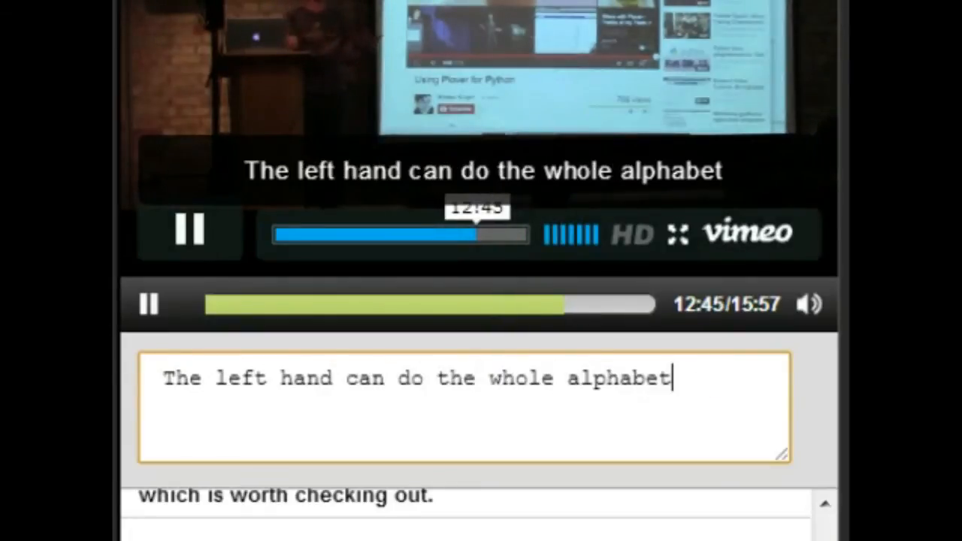
text(, and then you hold down)
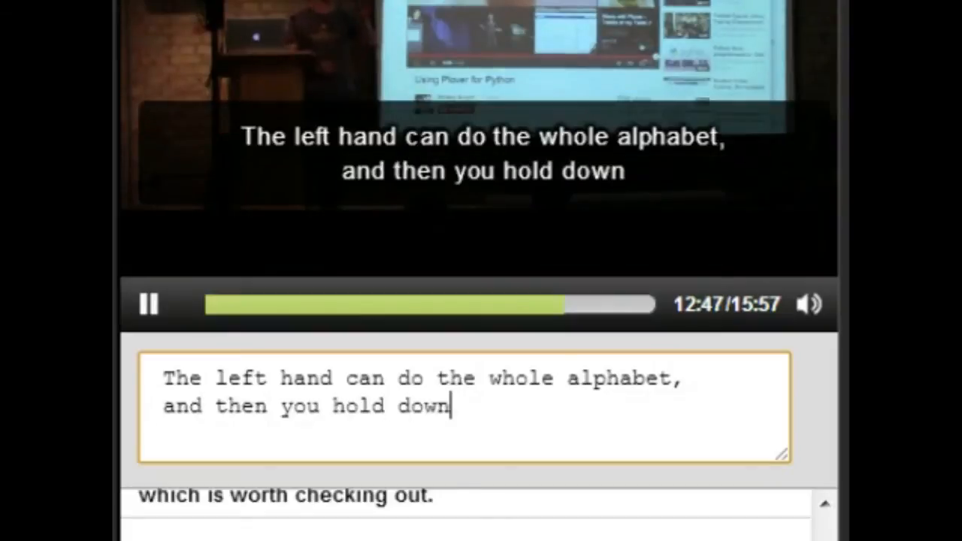
text(one modifier key,)
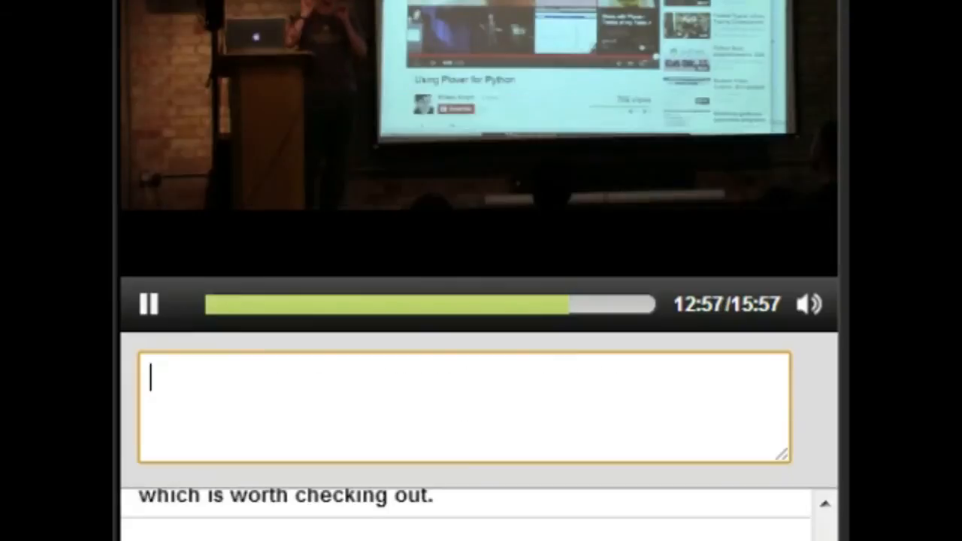
text(and then there's a particular chord that)
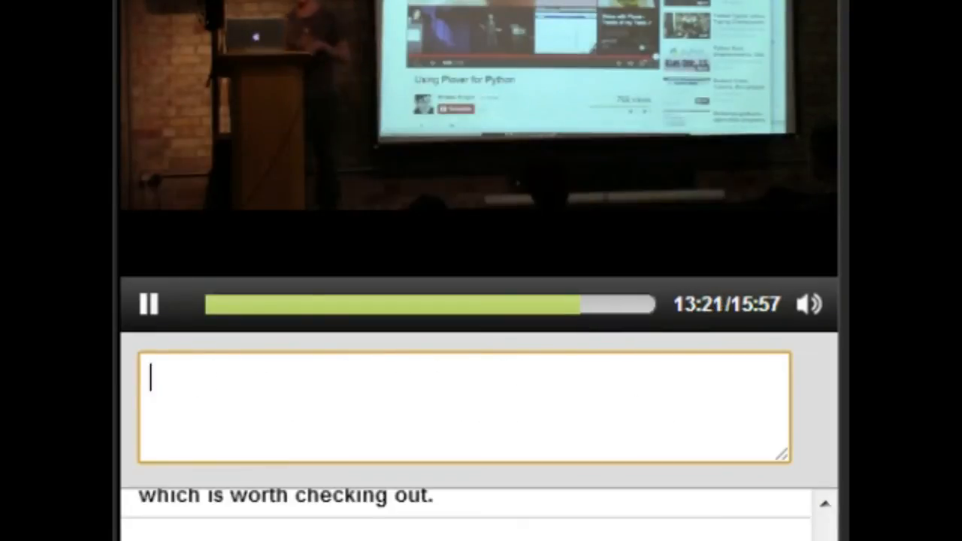
text(Can)
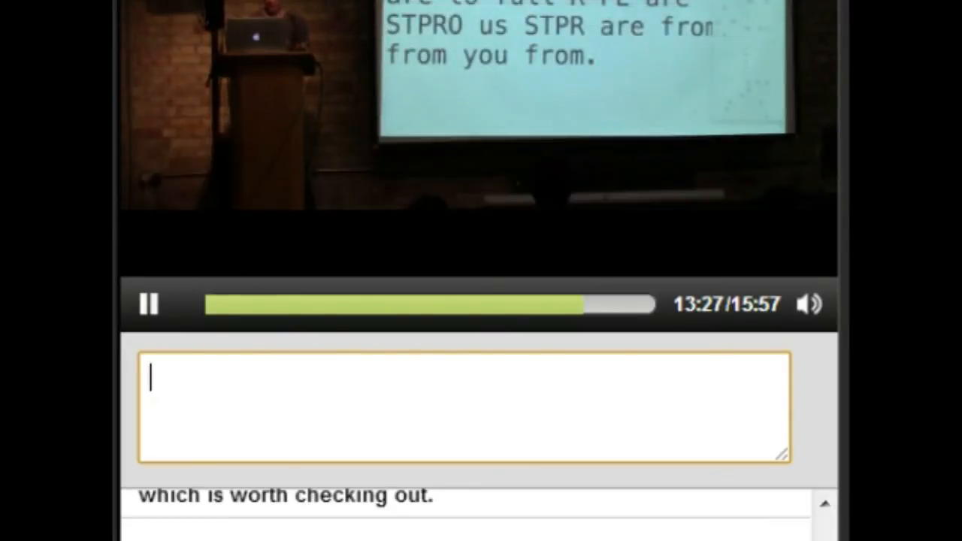
text(When you're using something like this)
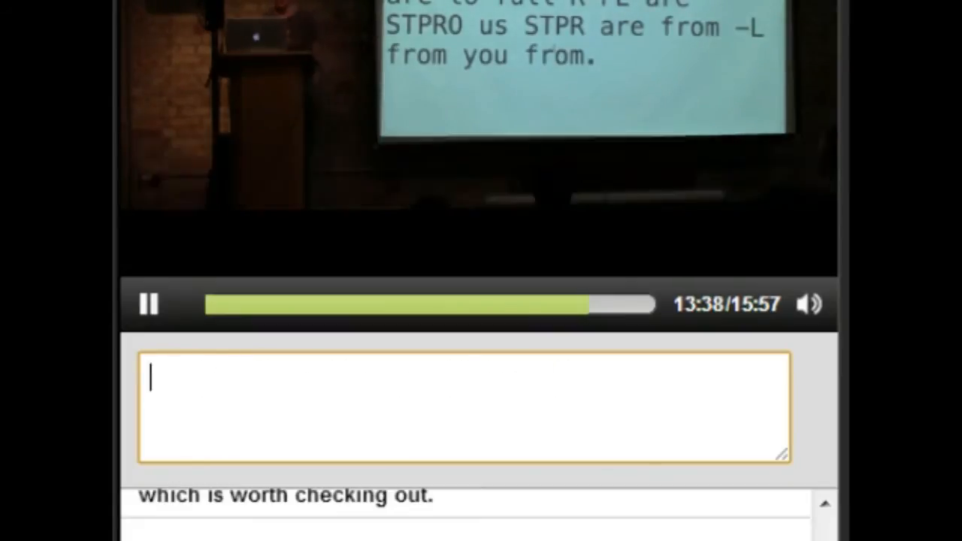
text(So watch)
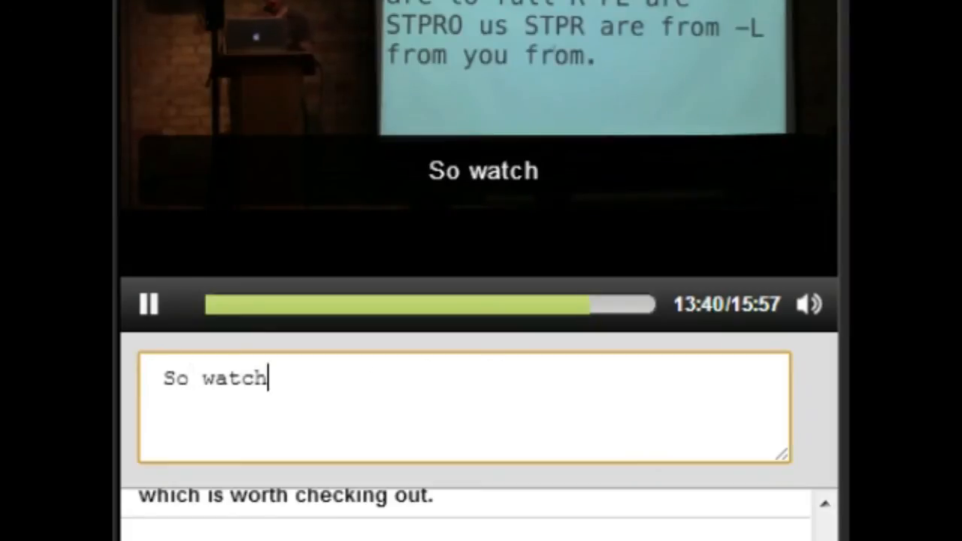
text(If I say -- forgive me)
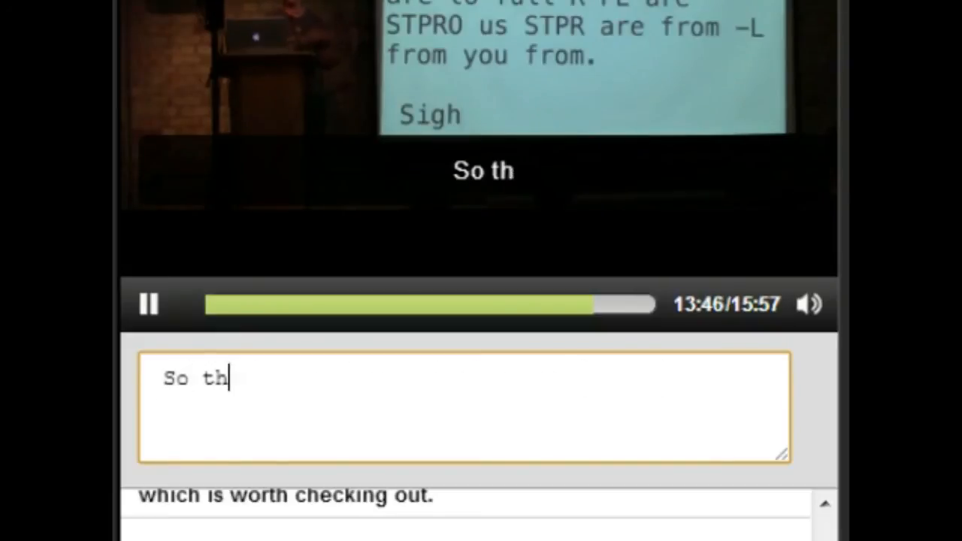
text(at was one stroke for sigh)
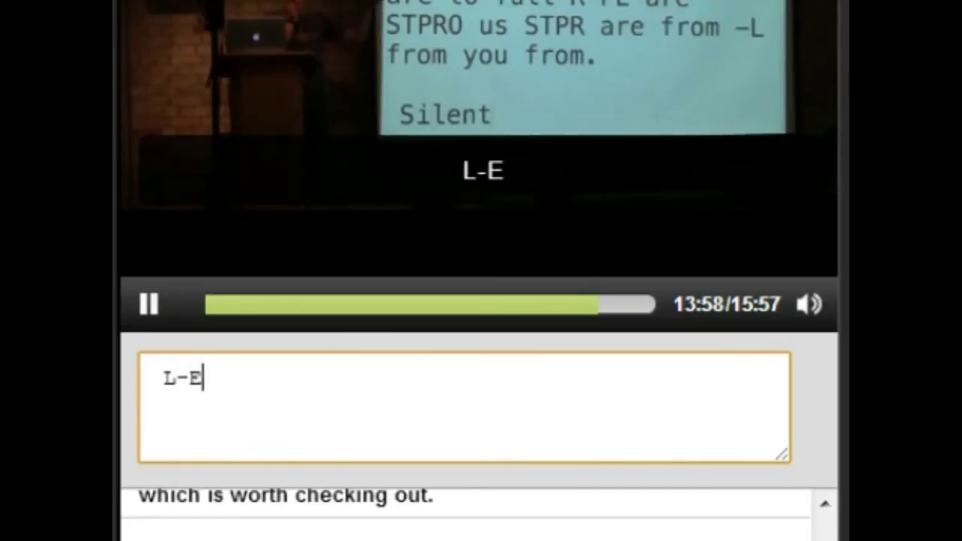
text(-N-T.)
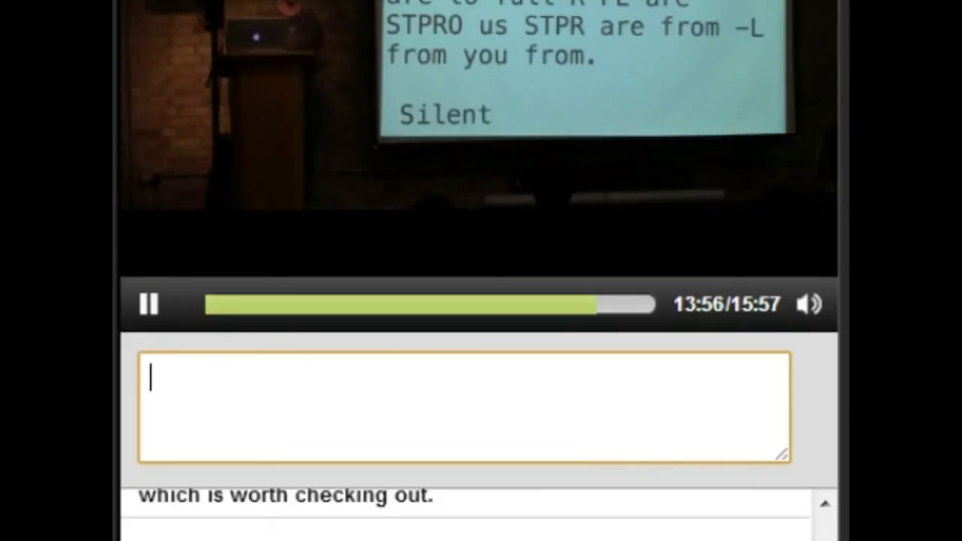
text(See what happened there?)
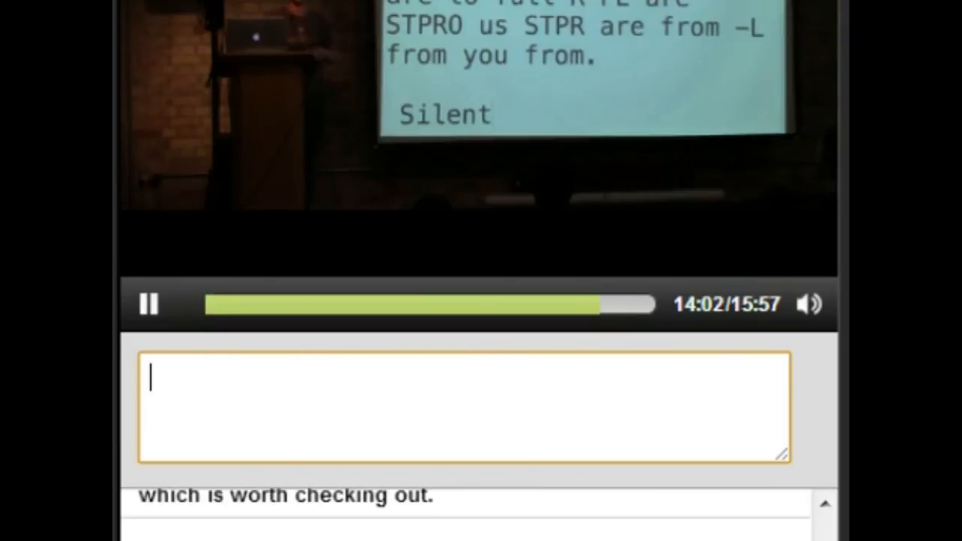
text(So)
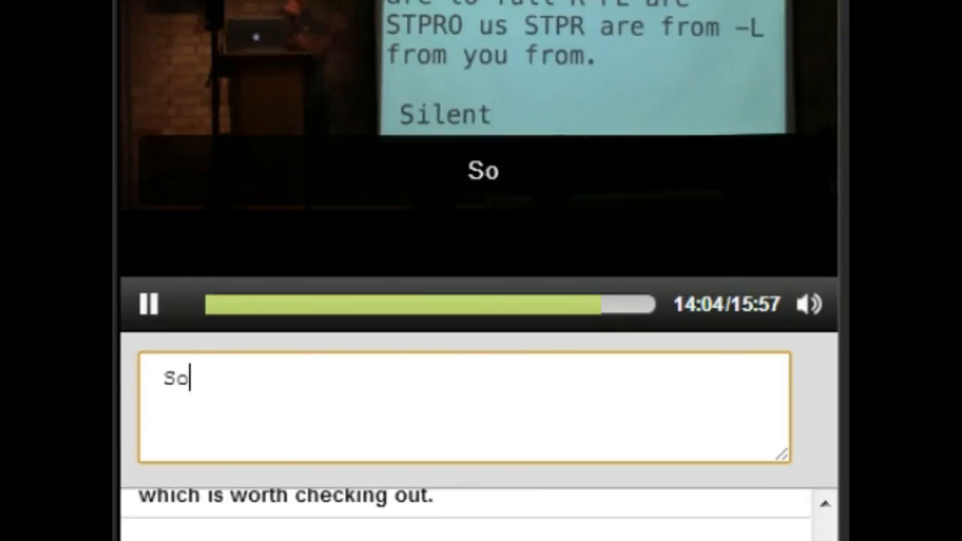
text(that is something you'll)
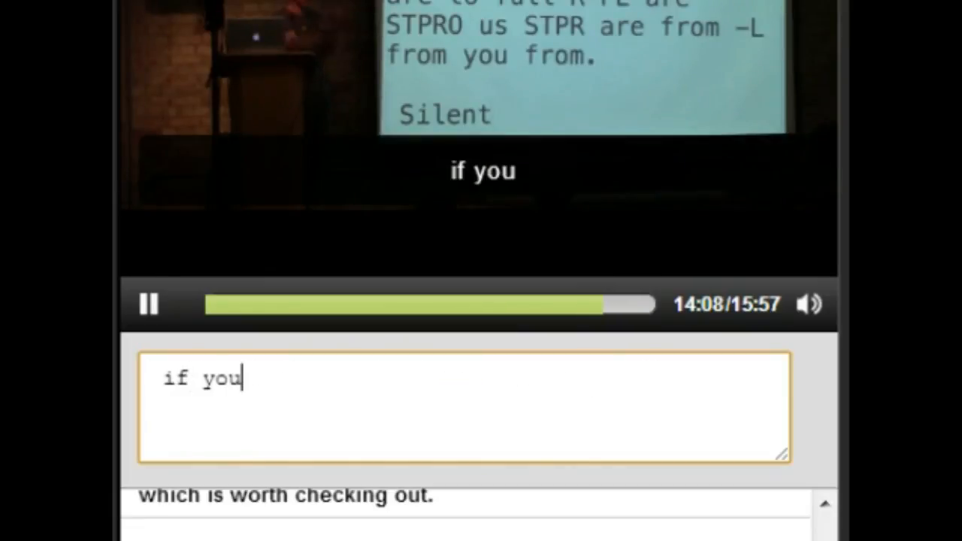
text(You see words)
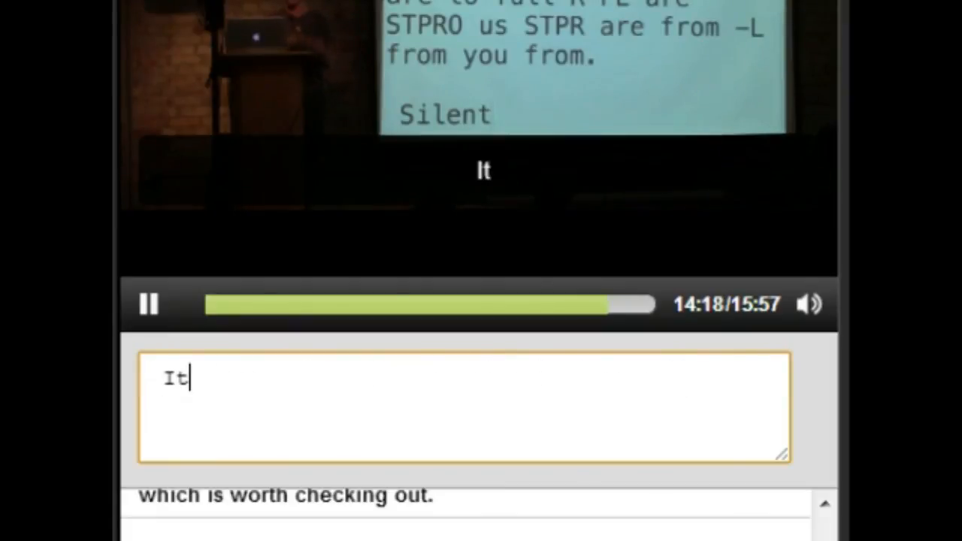
text(sort of looks like an artifact)
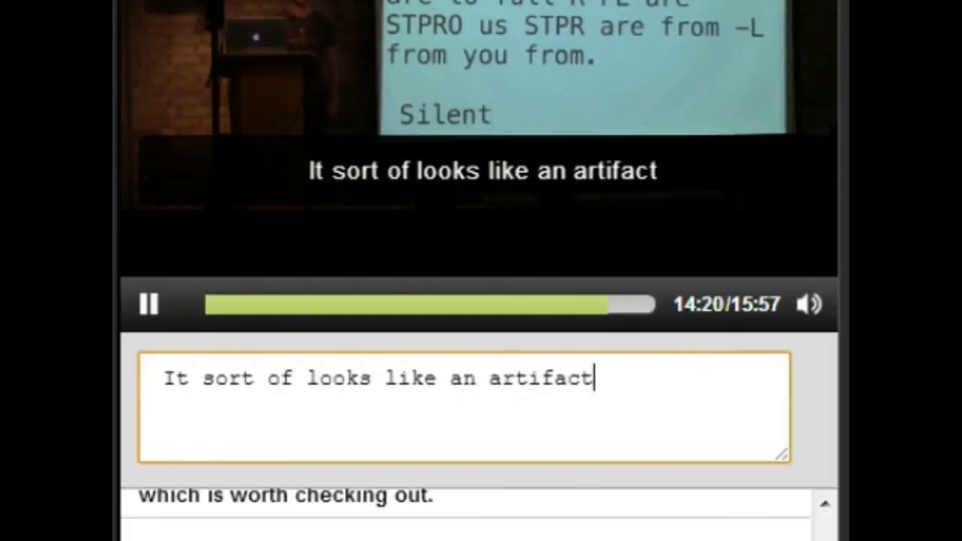